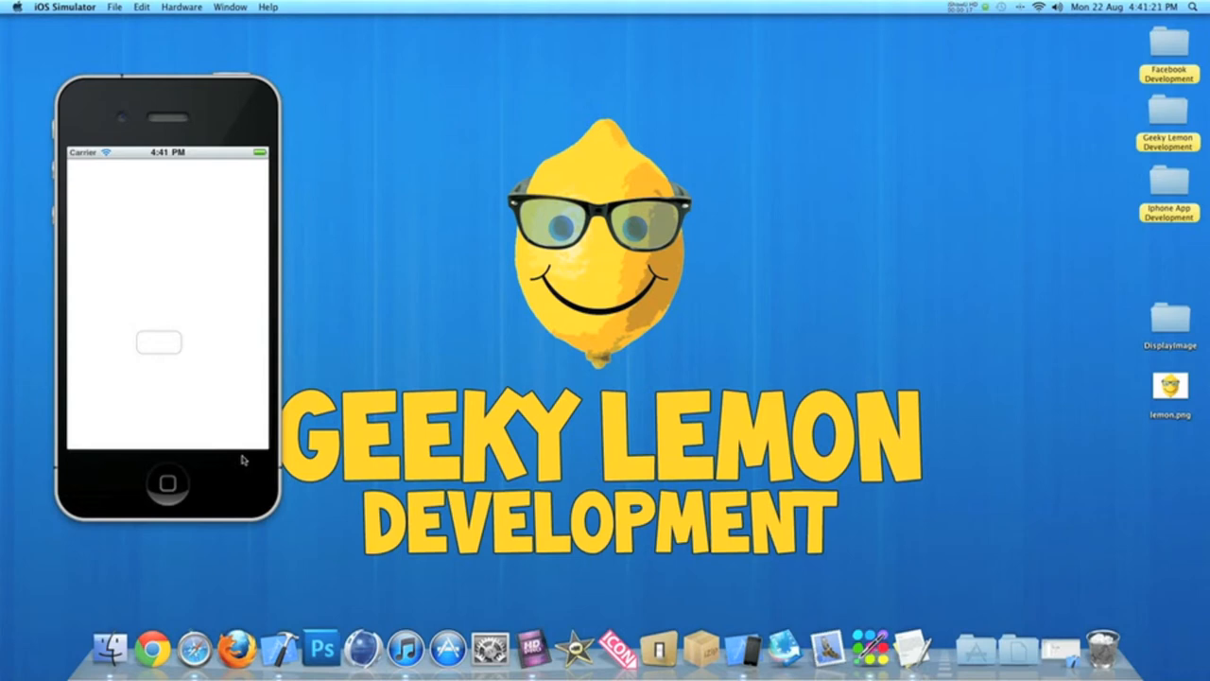
# Tap the app's round rect button to show lemon.png above it.
pyautogui.click(159, 344)
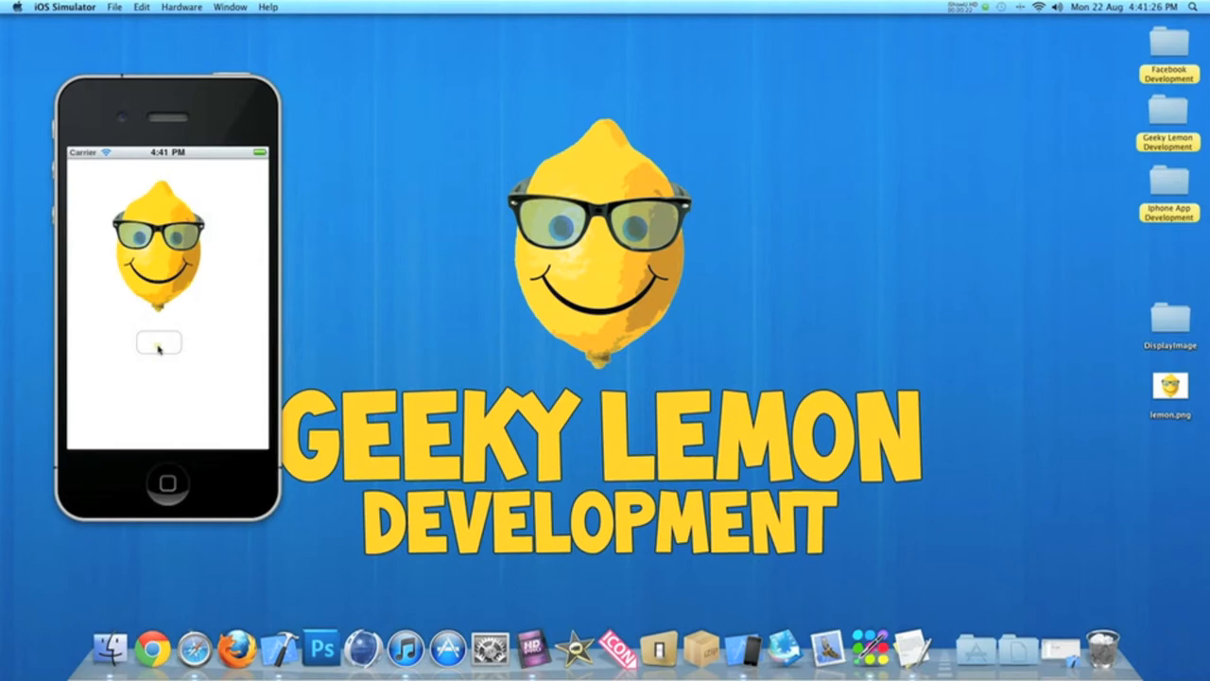
pyautogui.moveTo(1025, 594)
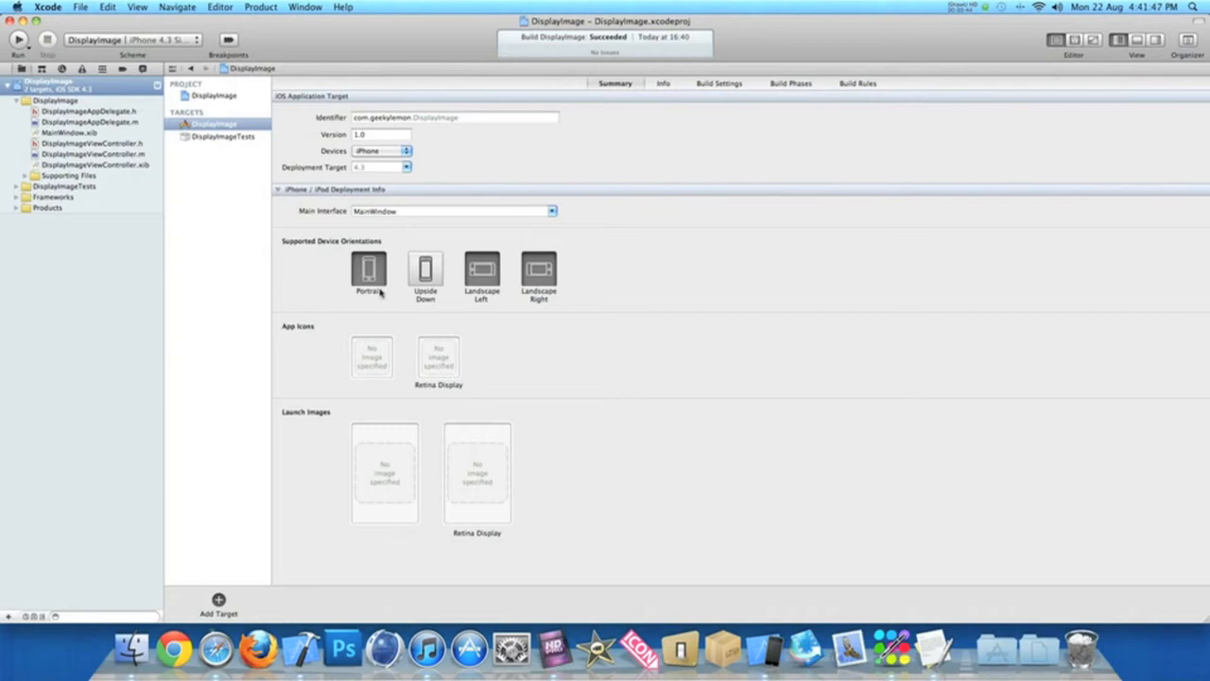
# In DisplayImageViewController.h, add 'IBOutlet UIImageView *imageview' and '-(IBAction)showimage'.
pyautogui.click(85, 142)
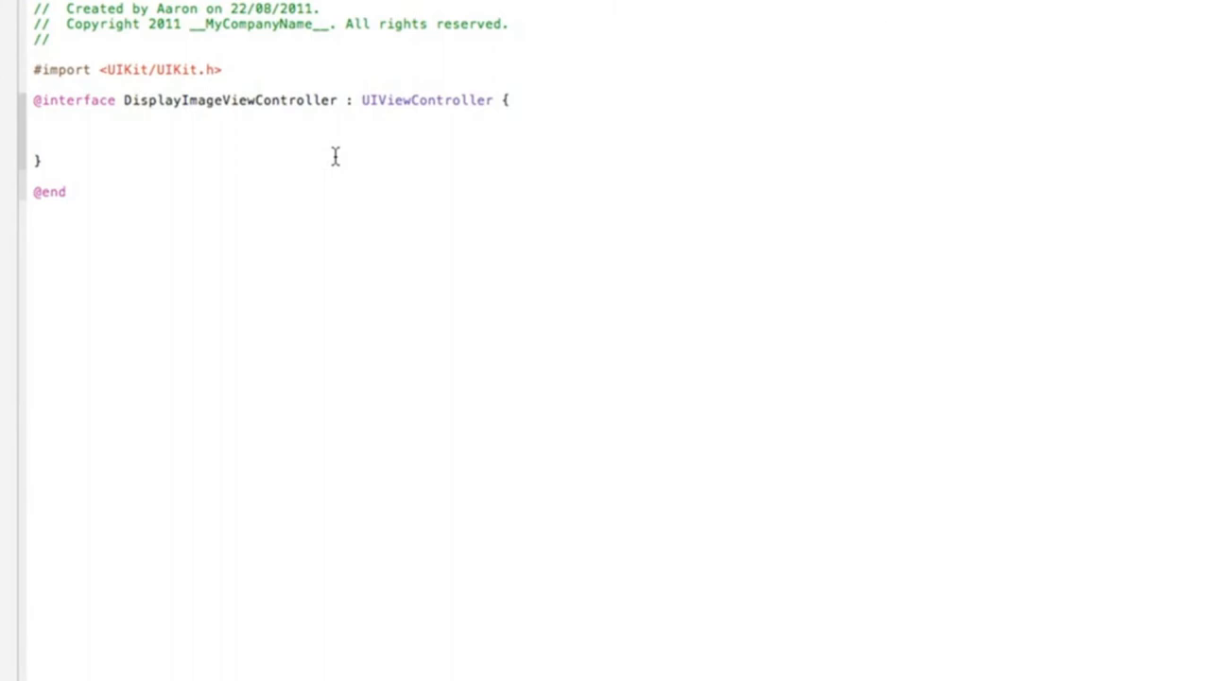
pyautogui.write('IBOutlet UIImageView *')
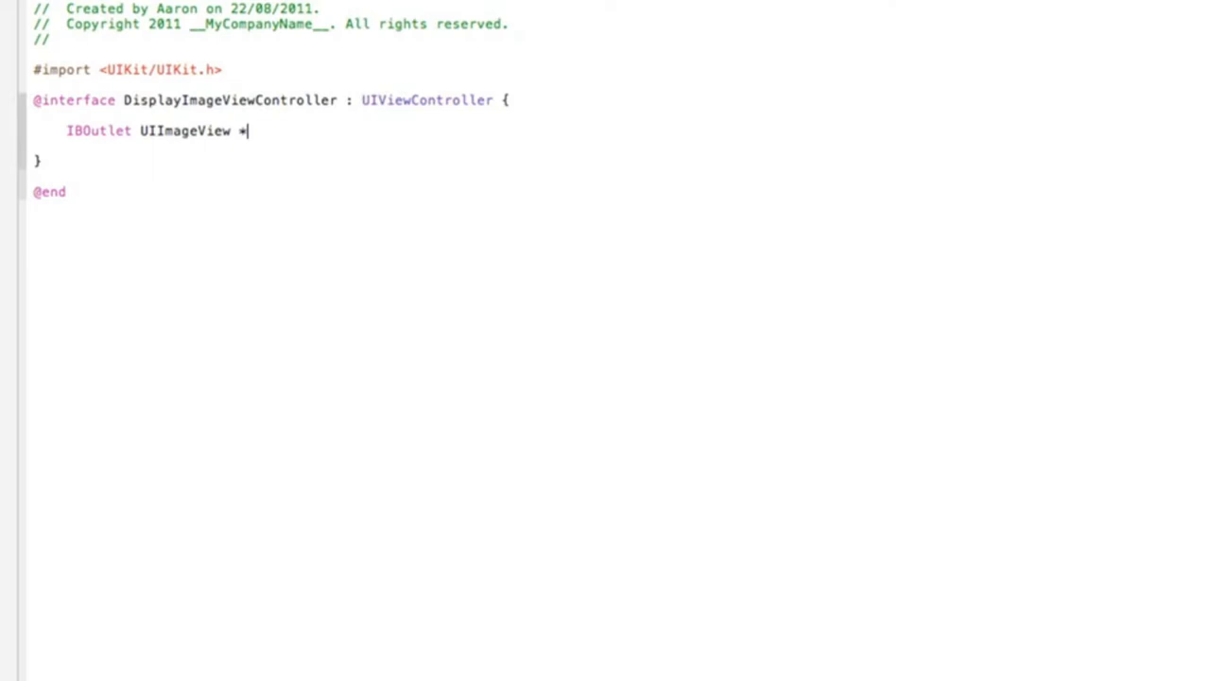
pyautogui.write('imageview;')
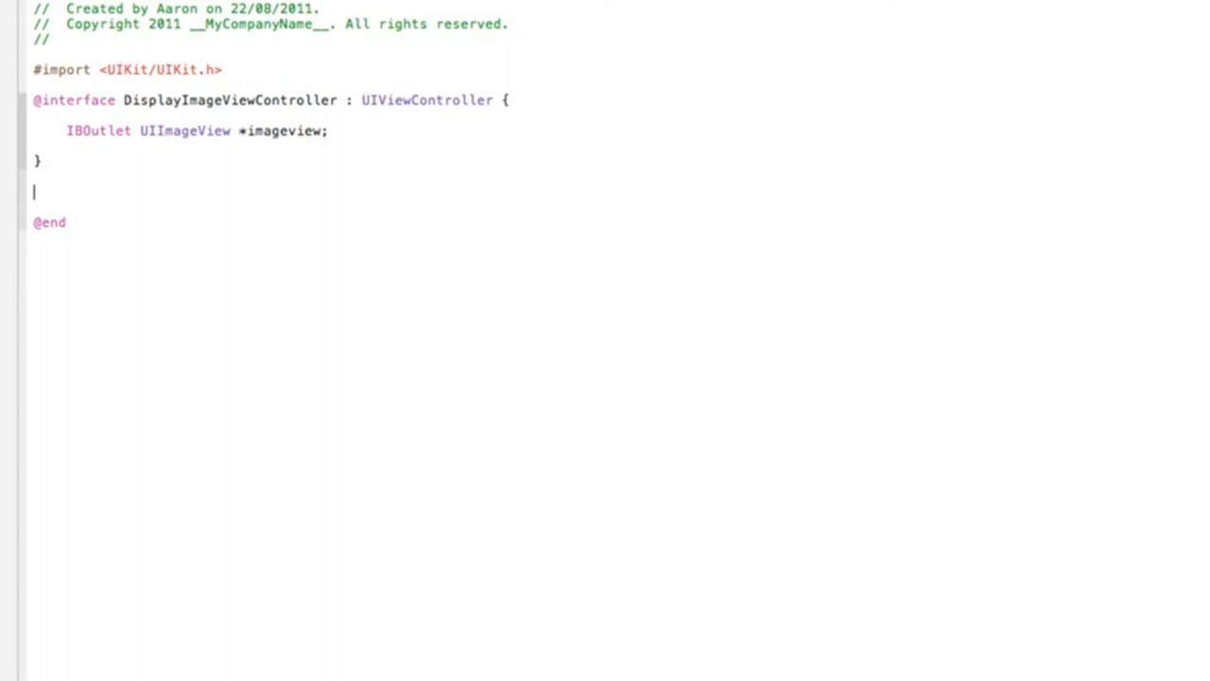
pyautogui.write('-(IBAction')
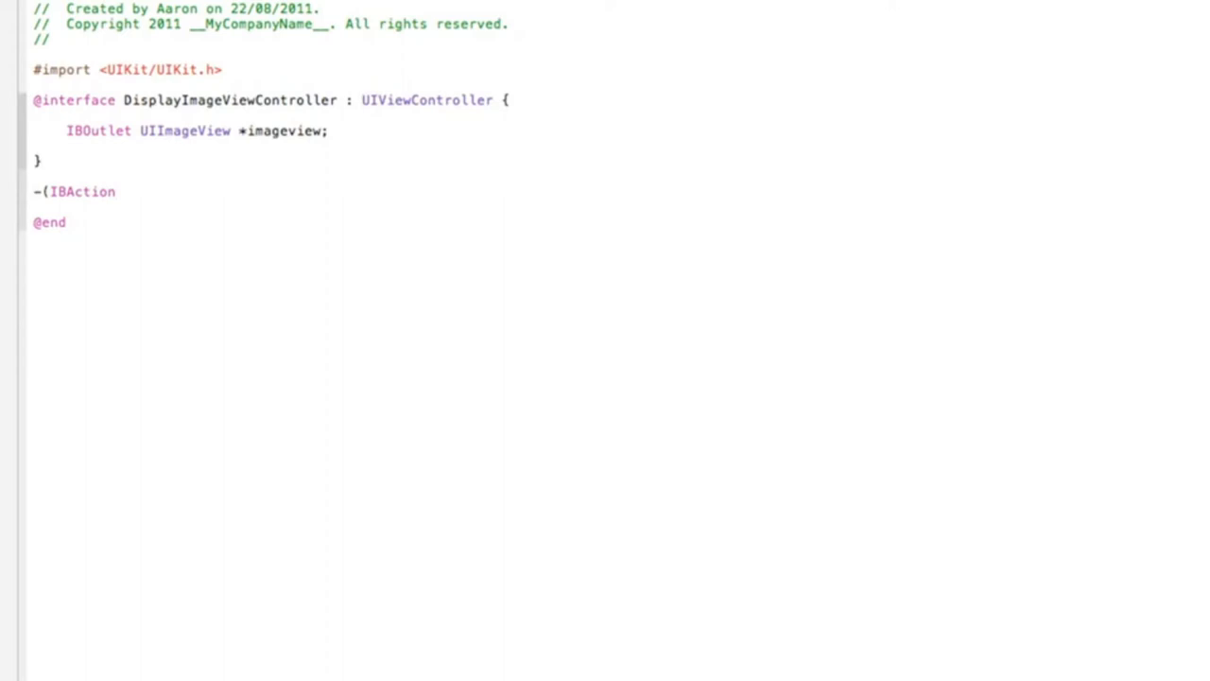
pyautogui.write(')showimage;')
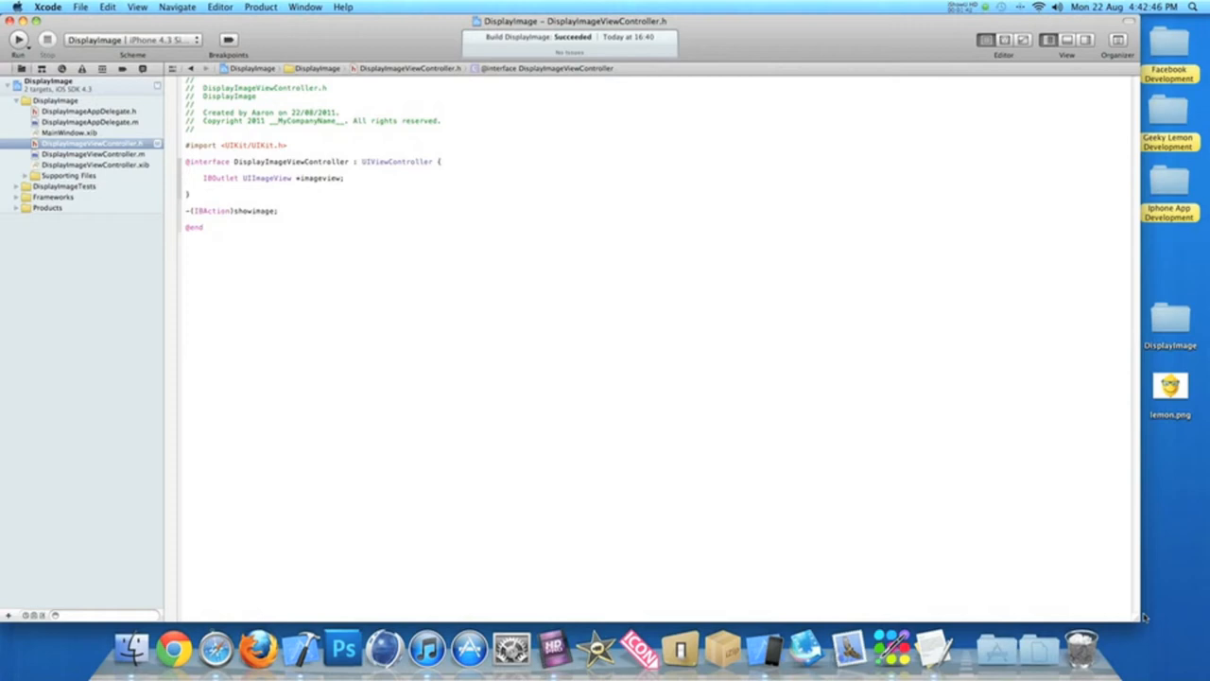
# Drag lemon.png from the desktop into the project navigator, copying it into the project.
pyautogui.moveTo(1171, 388); pyautogui.dragTo(728, 345)
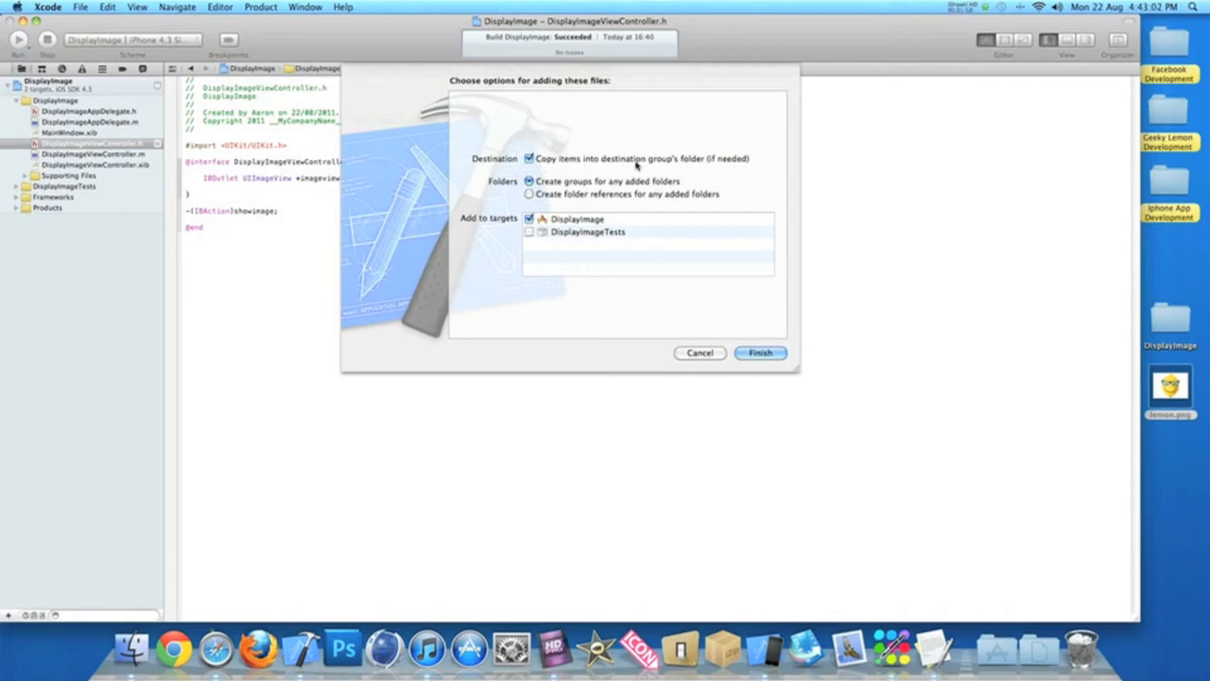
pyautogui.click(760, 352)
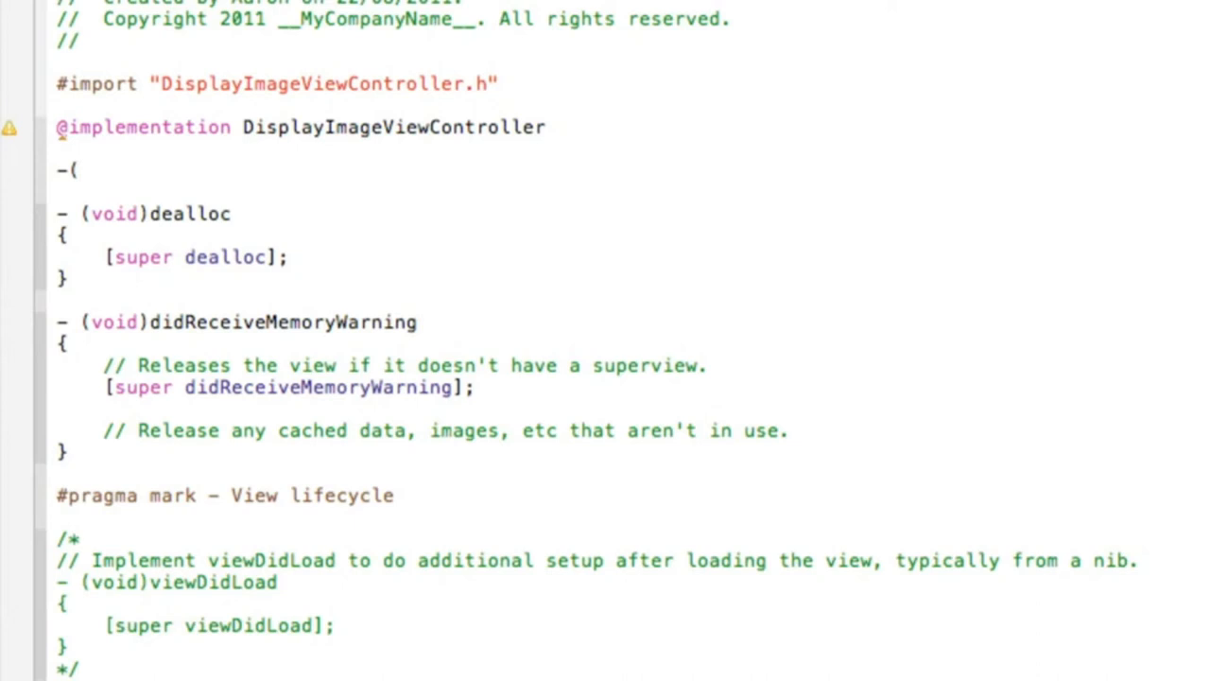
# Start showimage, loading lemon.png into 'UIImage *img' via imageNamed.
pyautogui.write('IBAction)s')
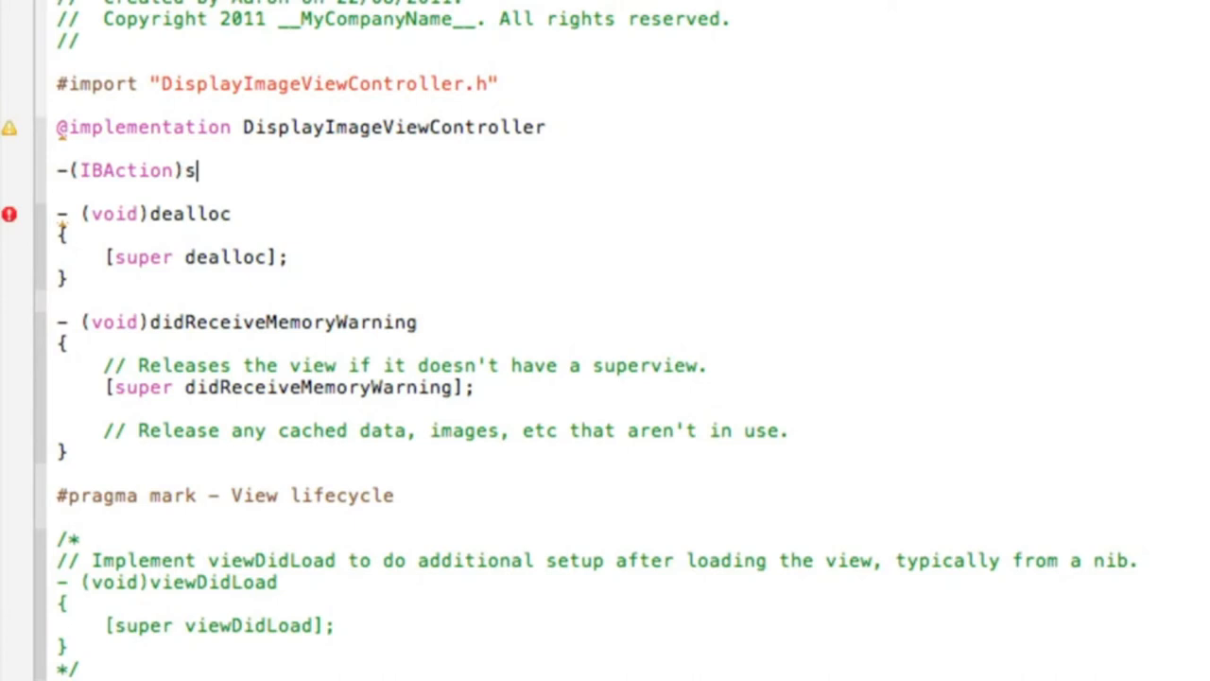
pyautogui.write('howimage {')
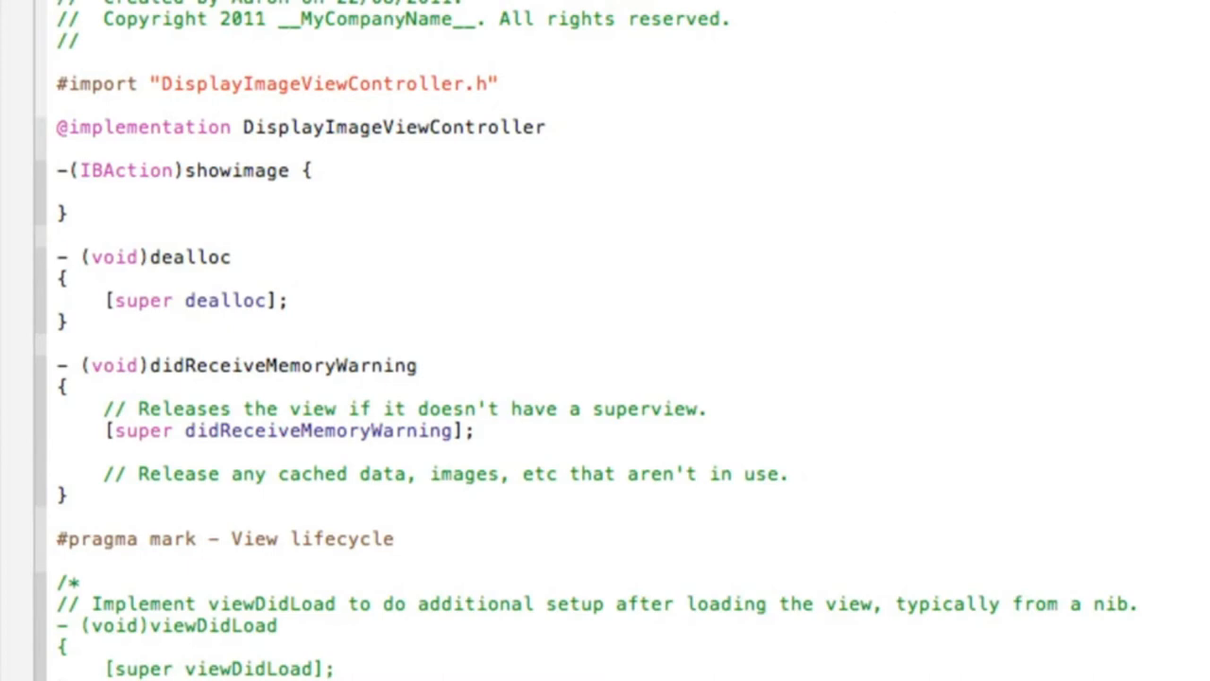
pyautogui.write('UIImage')
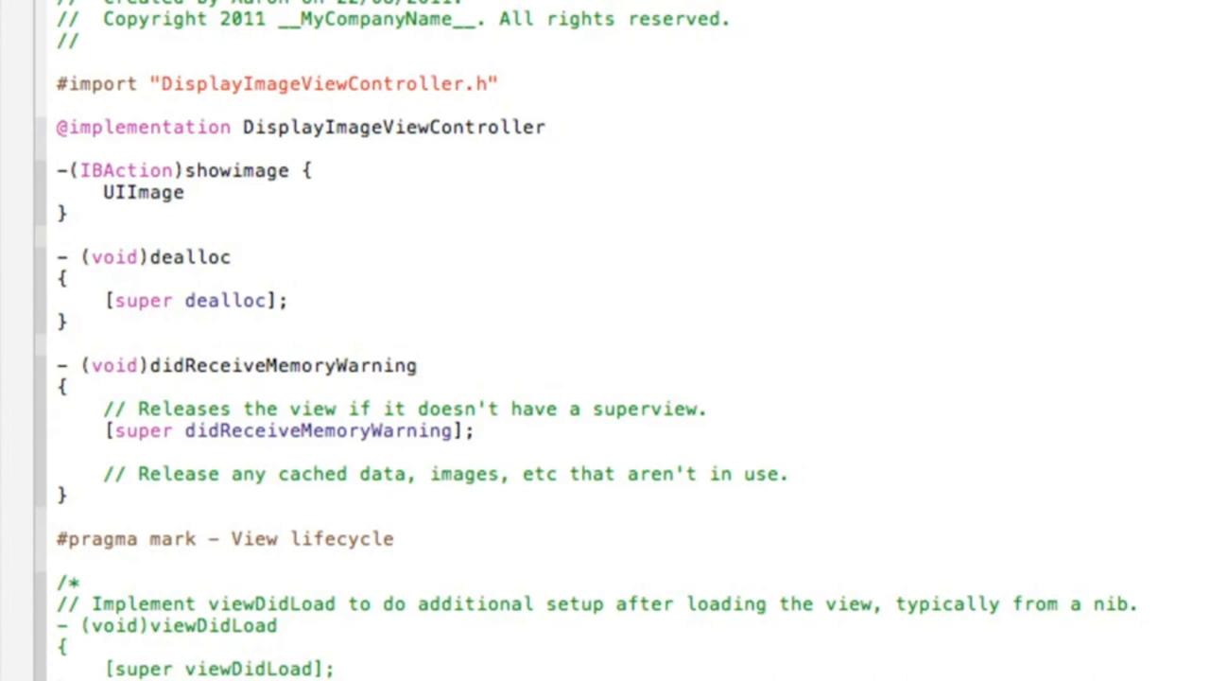
pyautogui.write('*img')
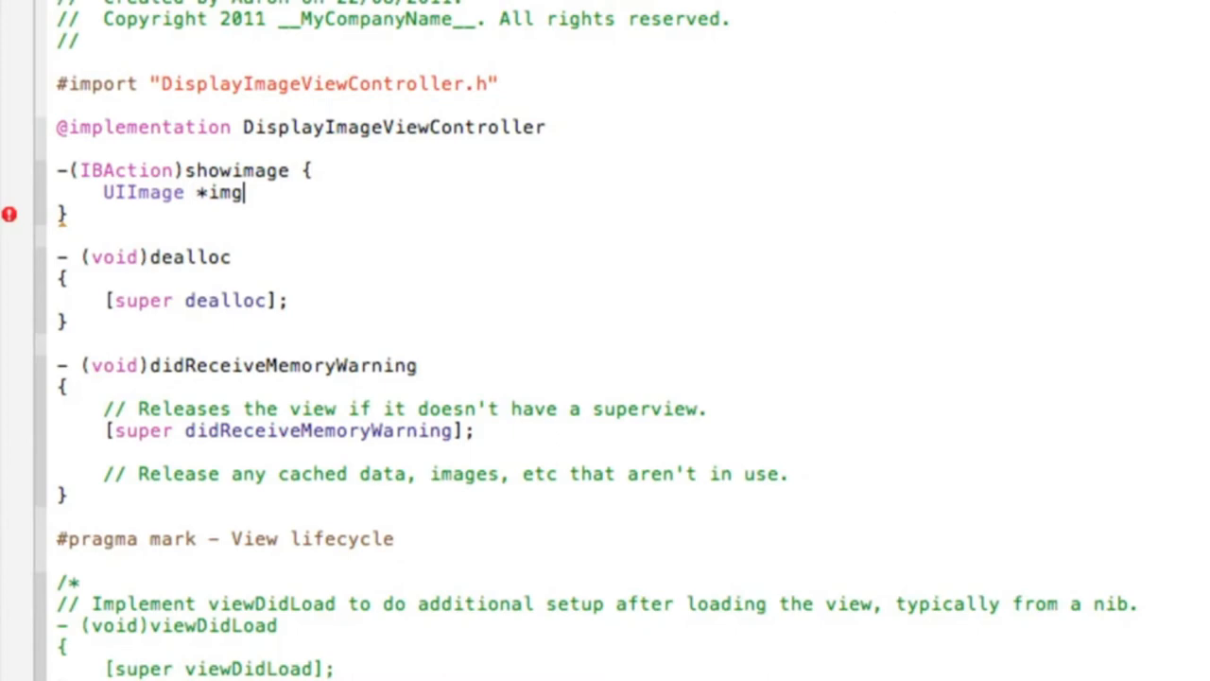
pyautogui.write('= [UIIam')
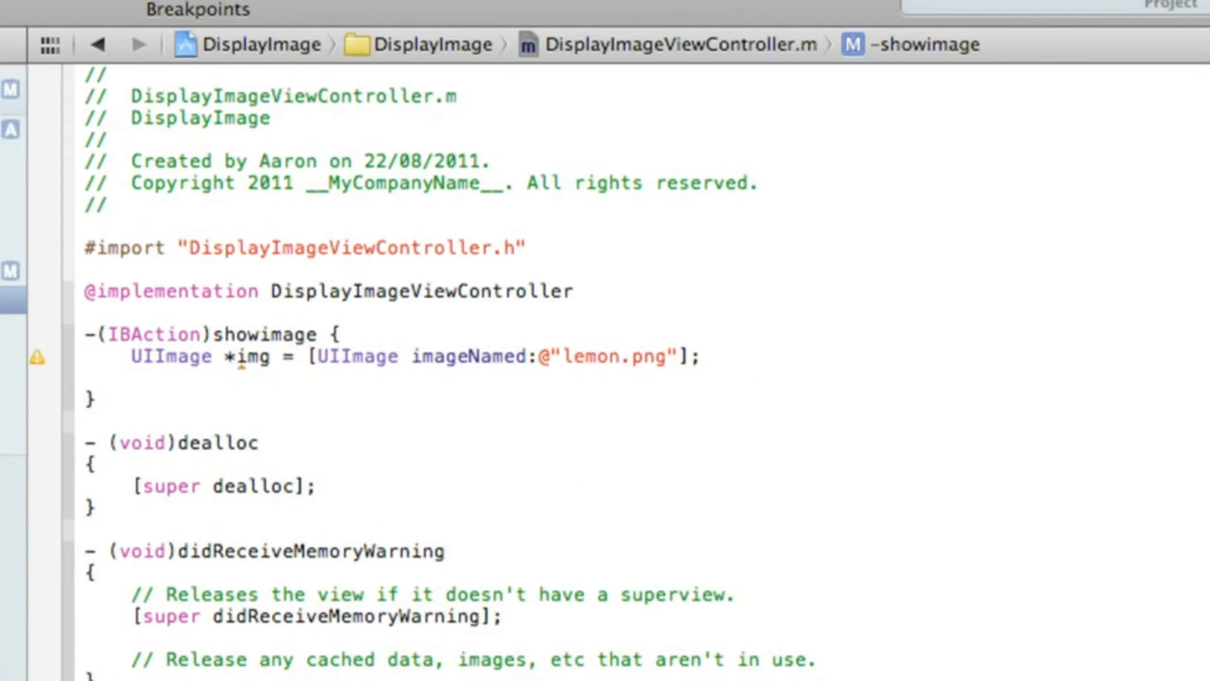
# Set img as imageview's image with [imageview setImage:img].
pyautogui.write('[imageview setImage:')
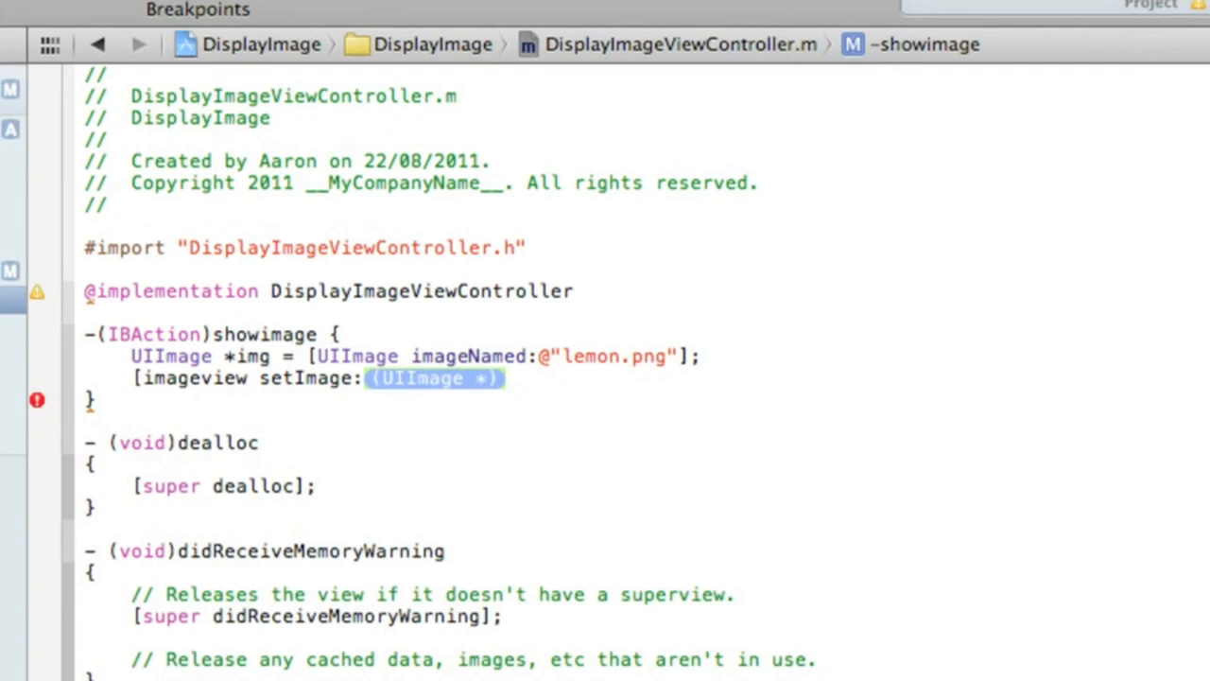
pyautogui.write('i')
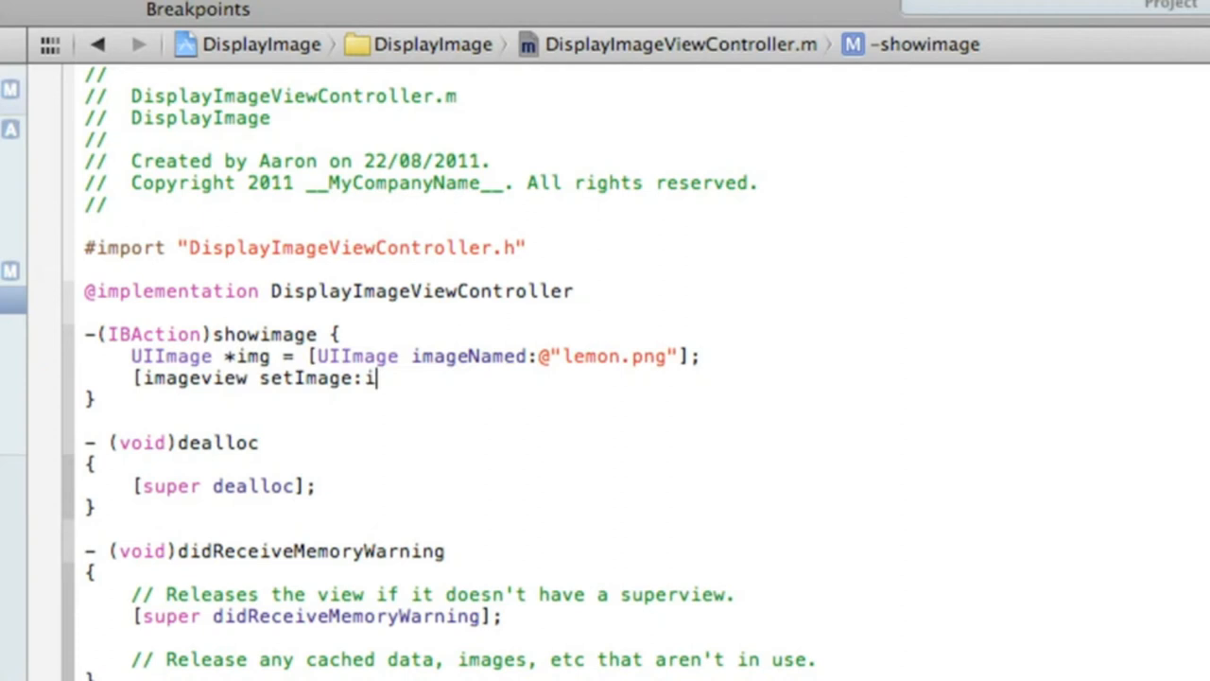
pyautogui.write('mg];')
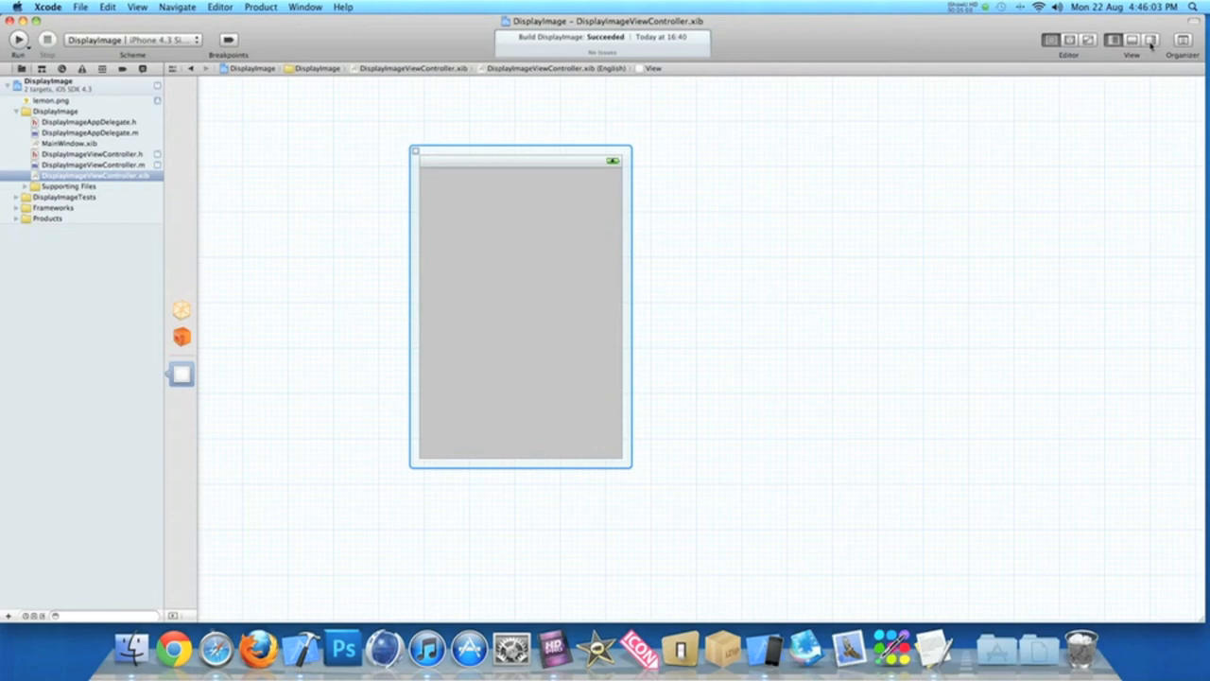
# Show the Utilities pane's Object library for adding an image view and button.
pyautogui.click(1143, 43)
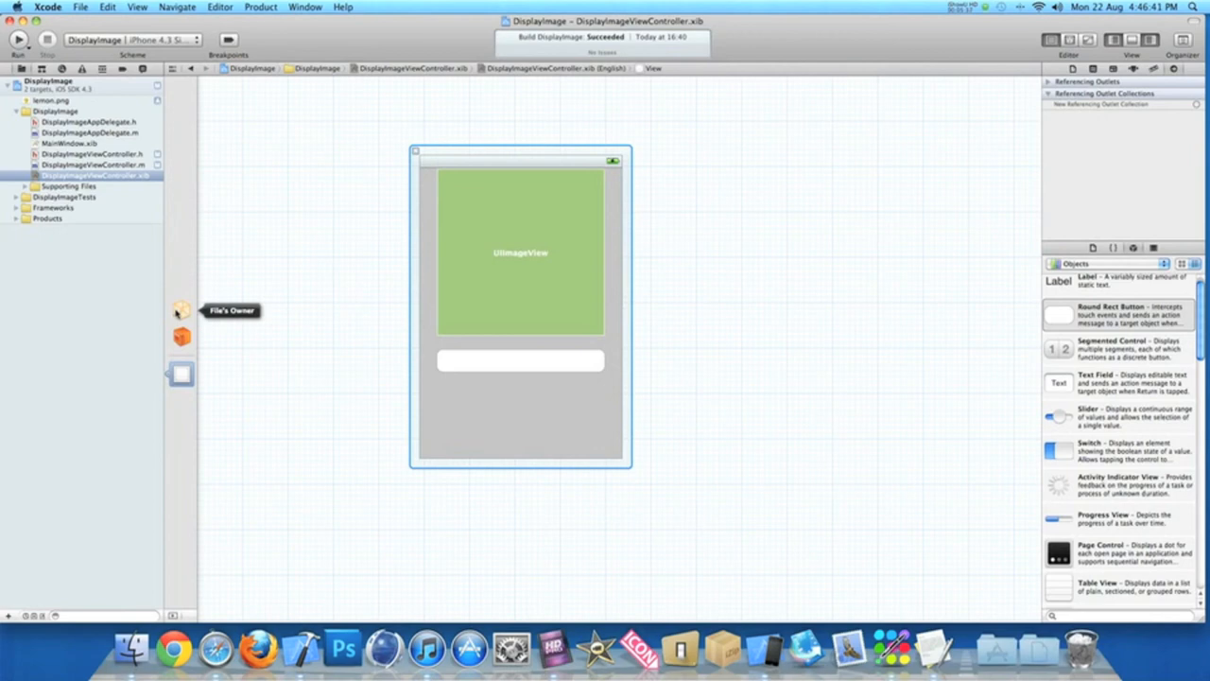
# Connect File's Owner's imageview to the image view, showimage to the button, and run.
pyautogui.click(180, 309)
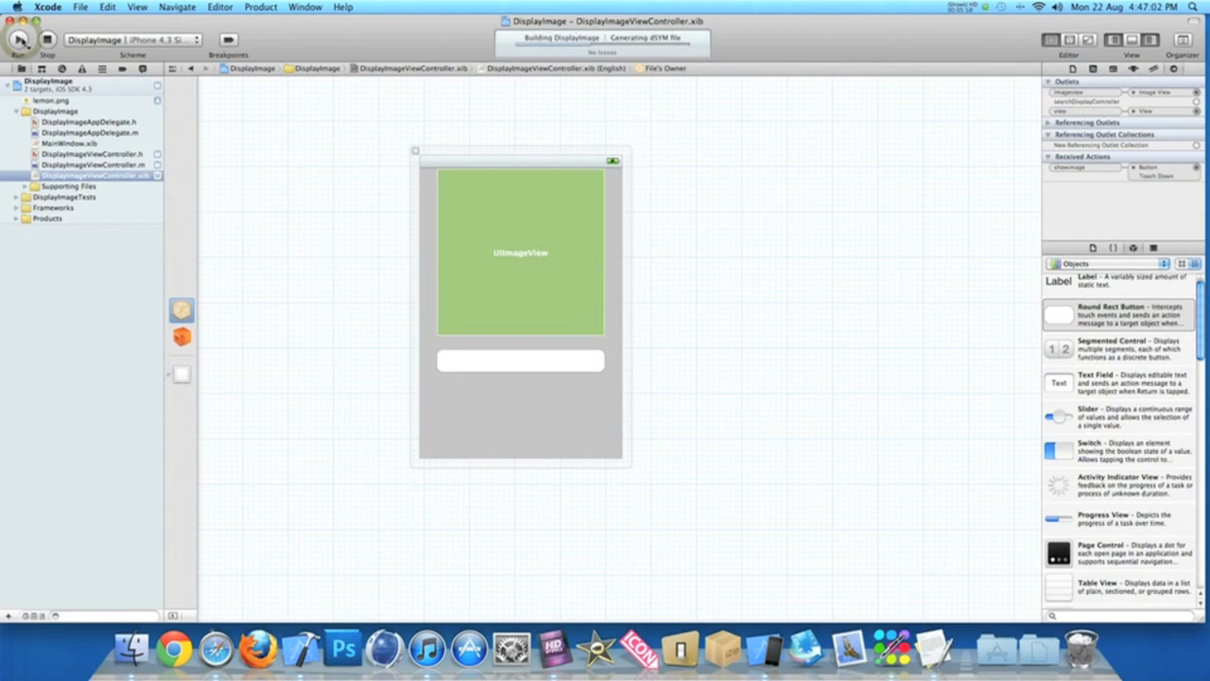
pyautogui.click(18, 42)
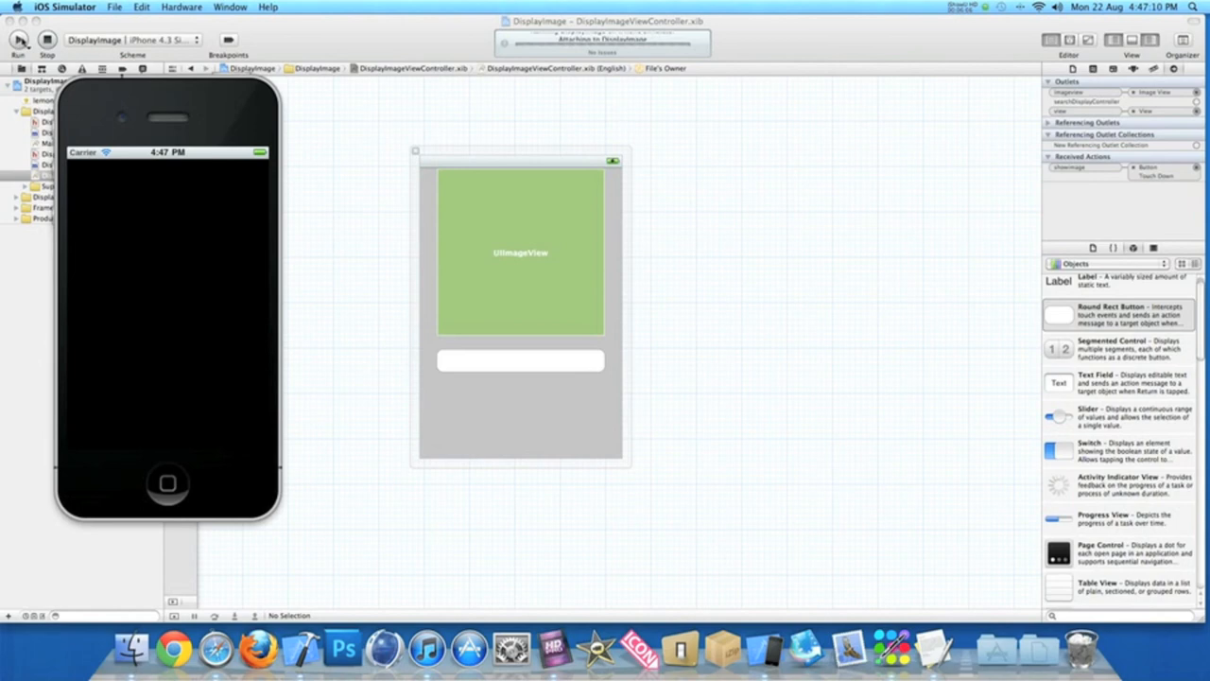
# Launch DisplayImage in the simulator and tap its wide button to test it.
pyautogui.click(17, 42)
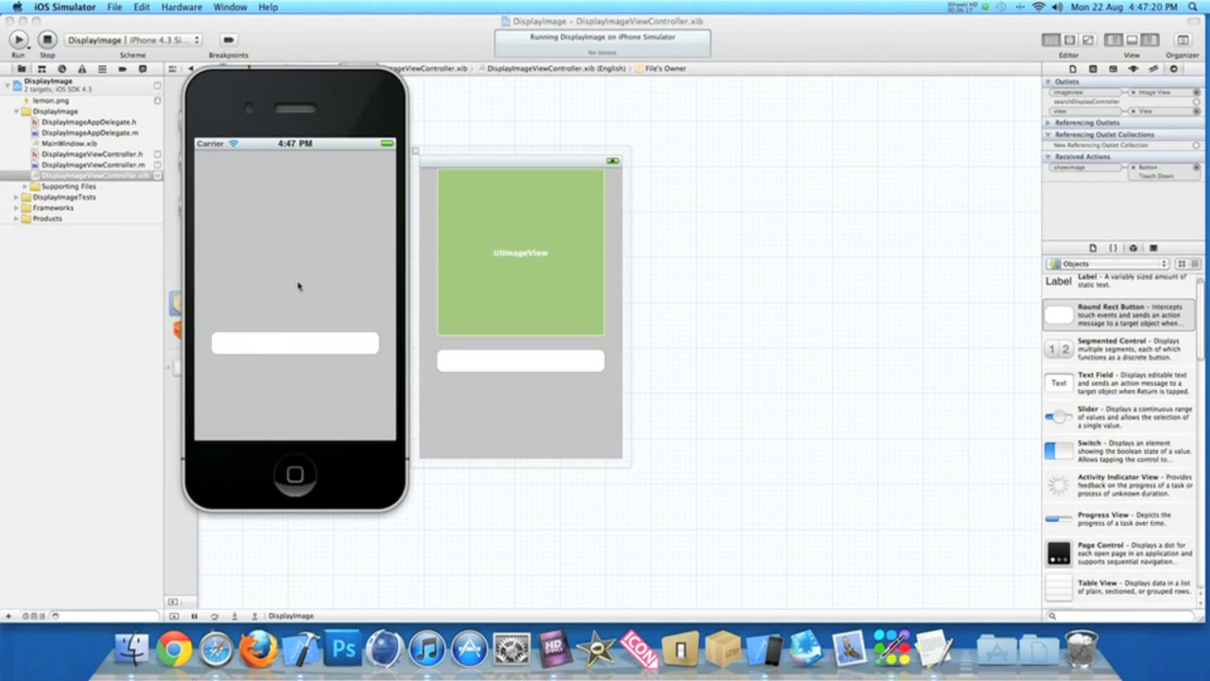
pyautogui.click(293, 345)
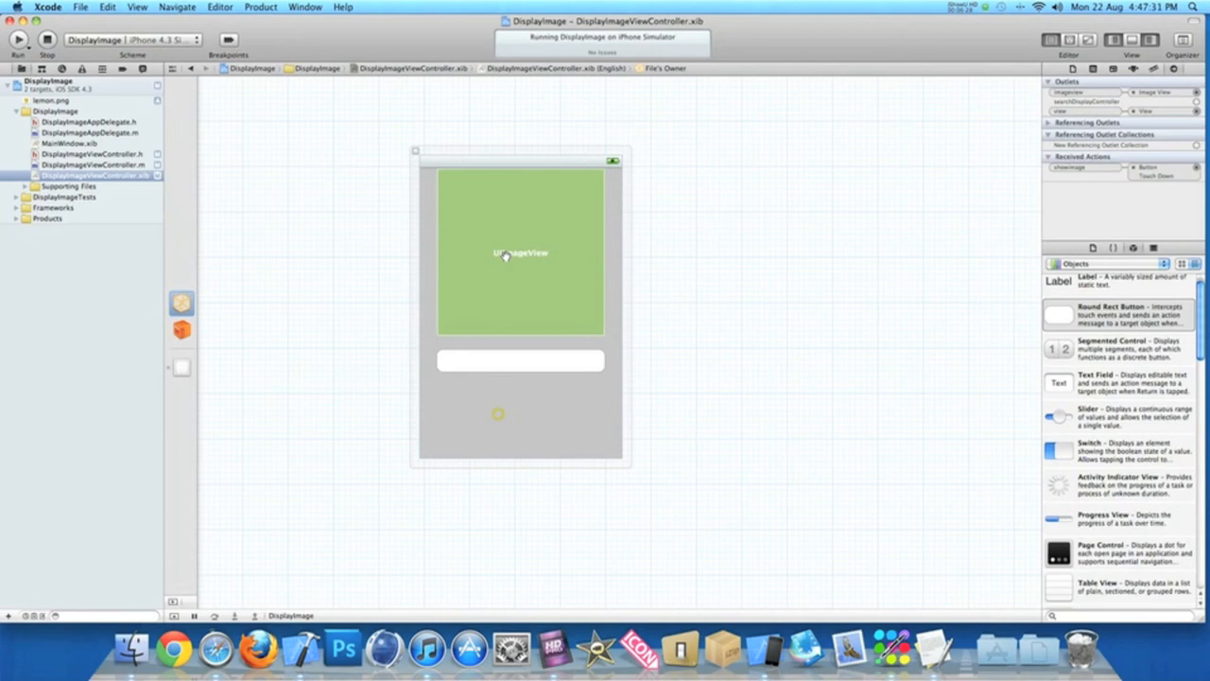
# Stretch the image view to the full view width and rerun the app.
pyautogui.click(524, 255)
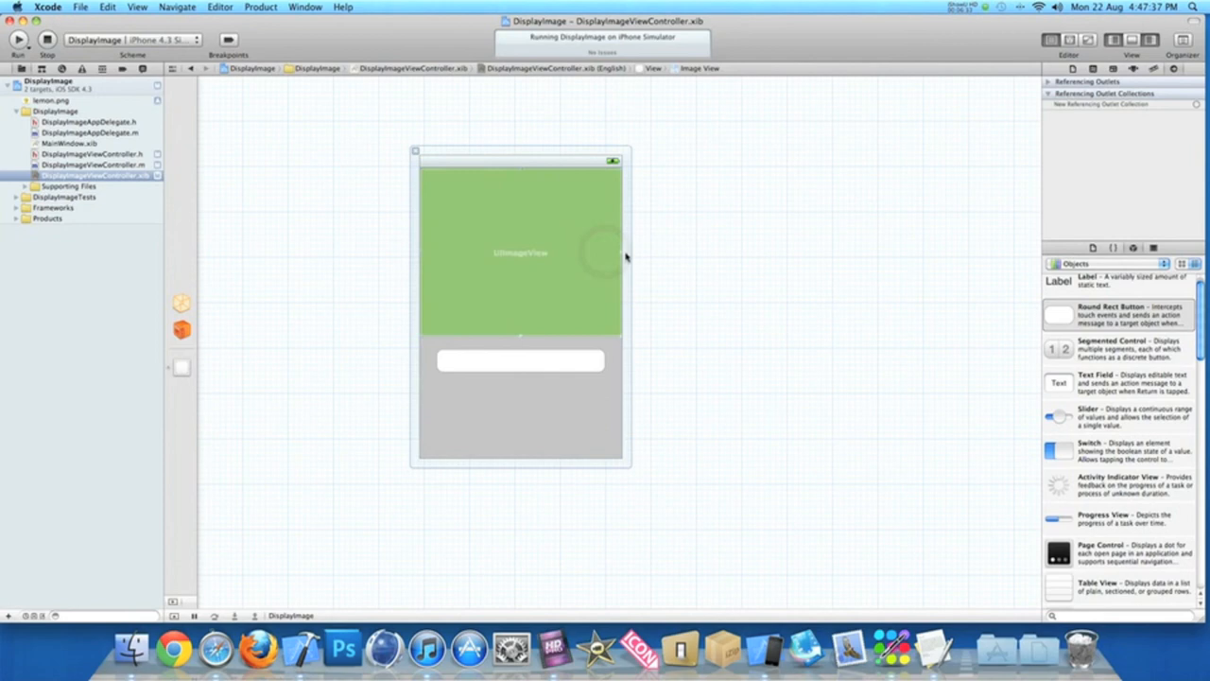
pyautogui.click(15, 45)
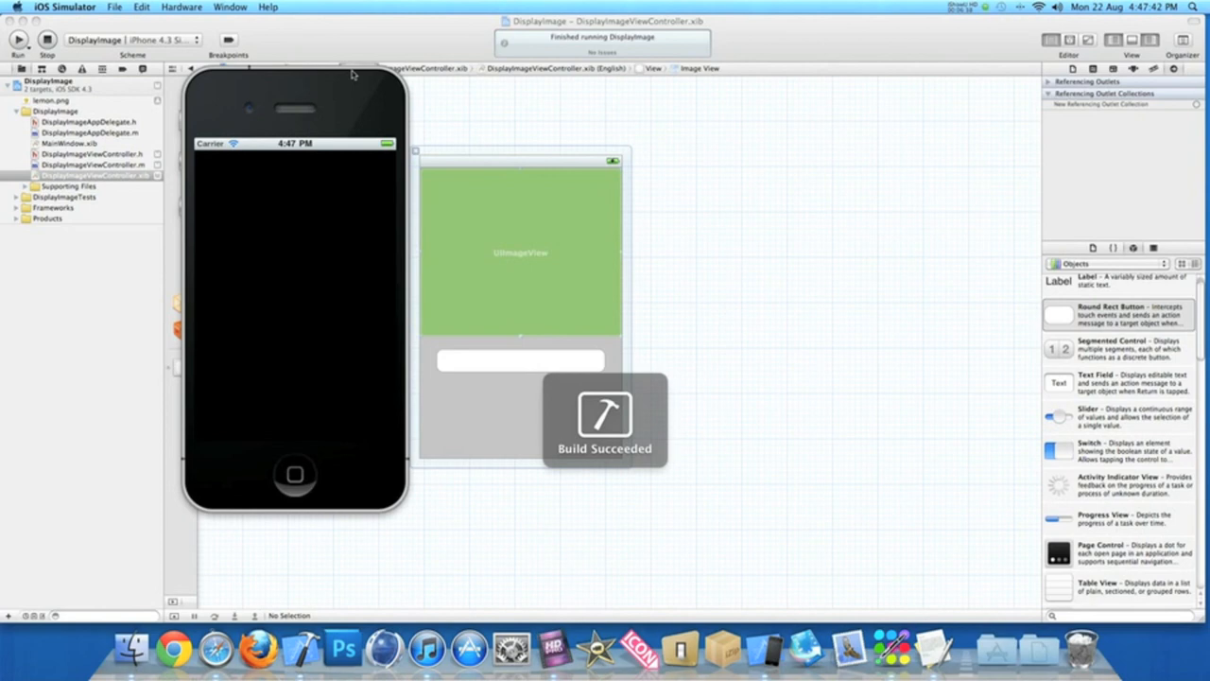